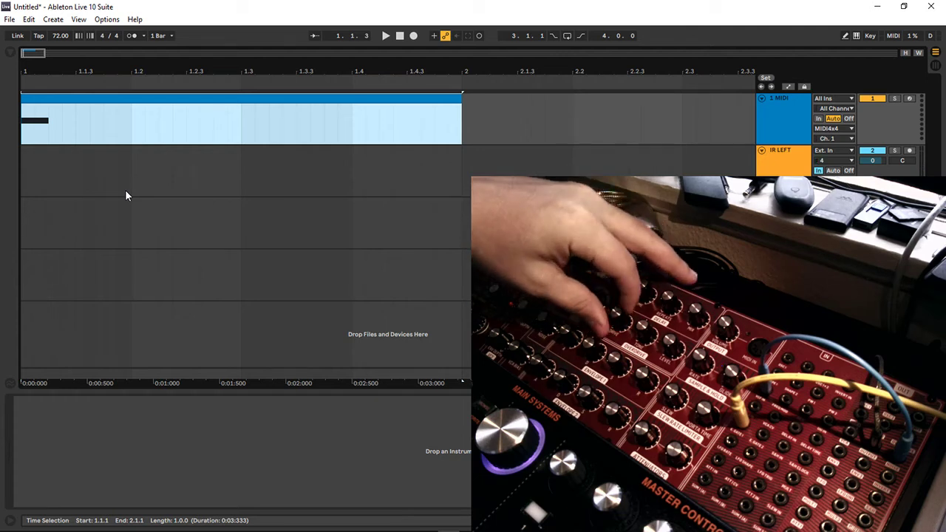
Step: Toggle the transport/arm control repeatedly while setting up the IR LEFT track
click(384, 35)
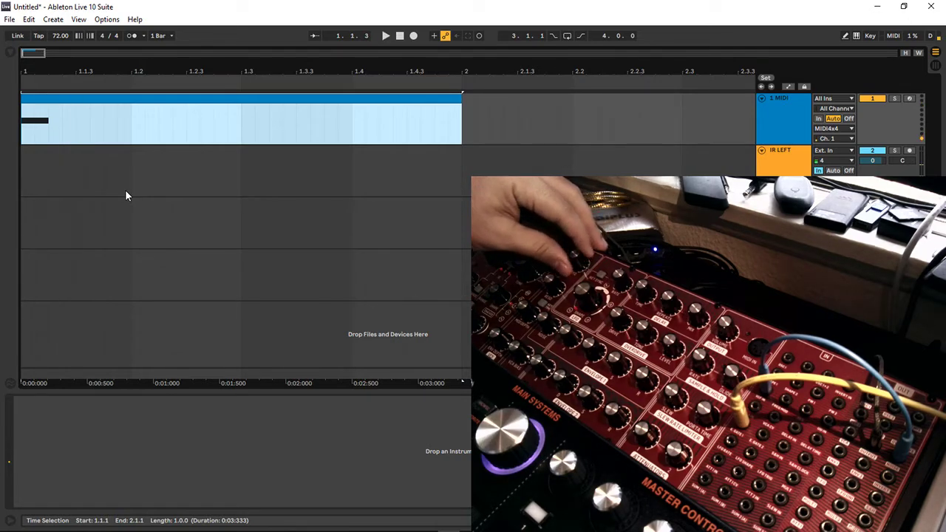
click(385, 36)
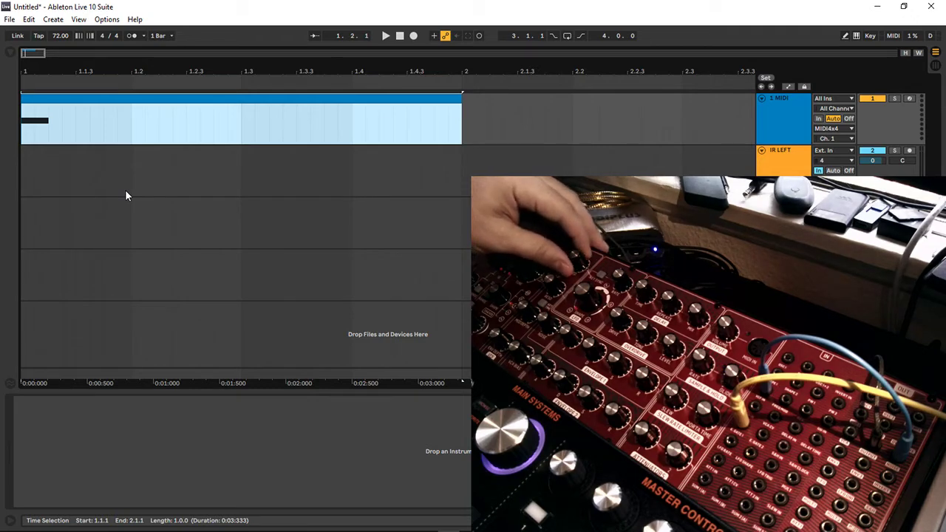
click(384, 35)
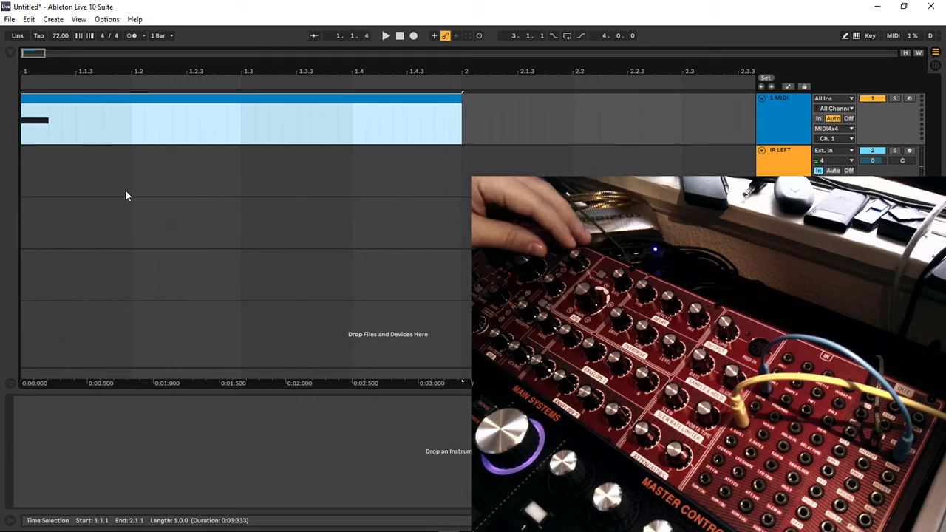
click(385, 35)
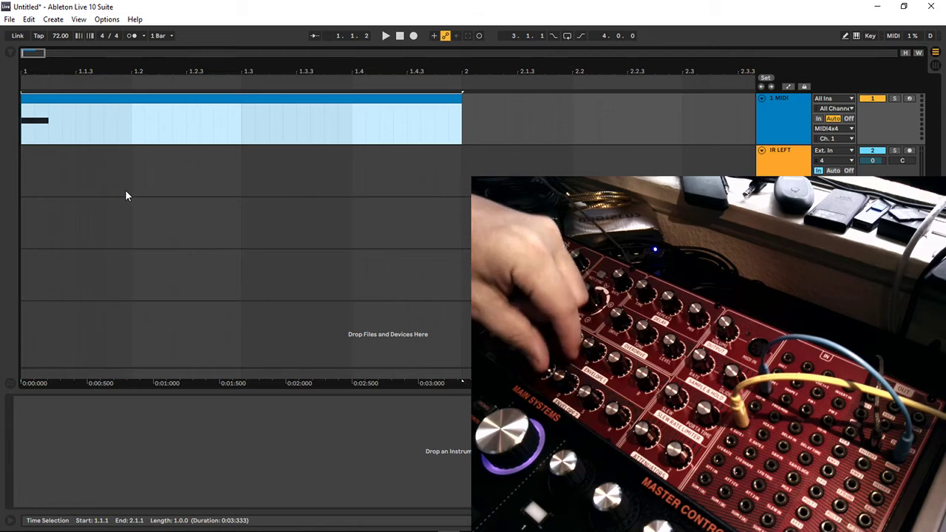
click(384, 35)
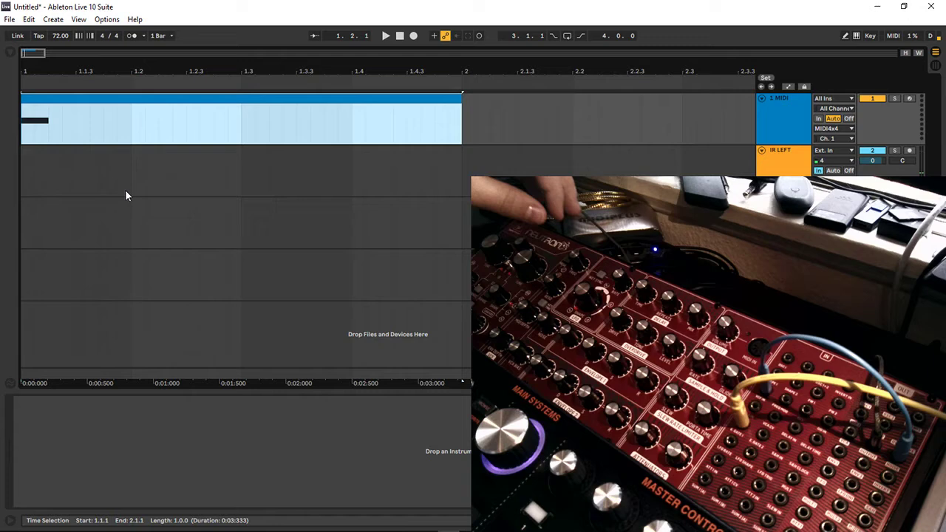
click(384, 35)
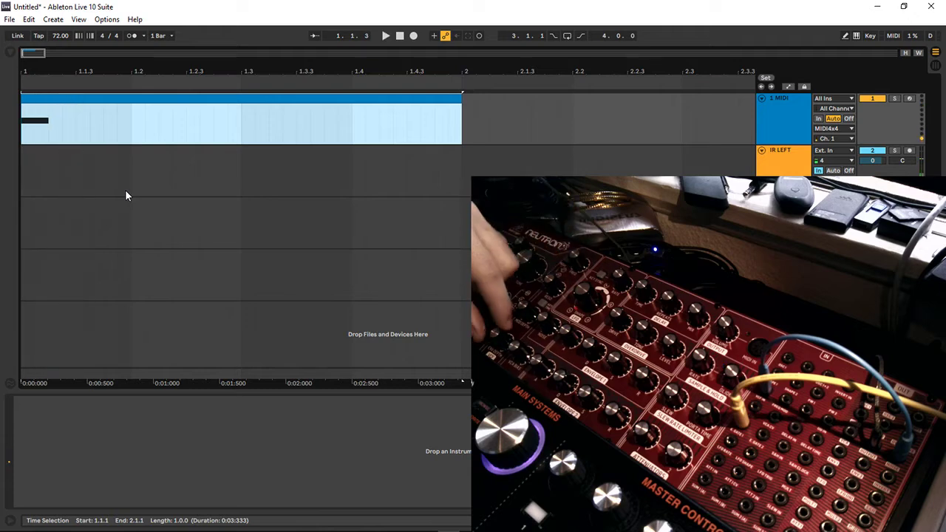
click(384, 35)
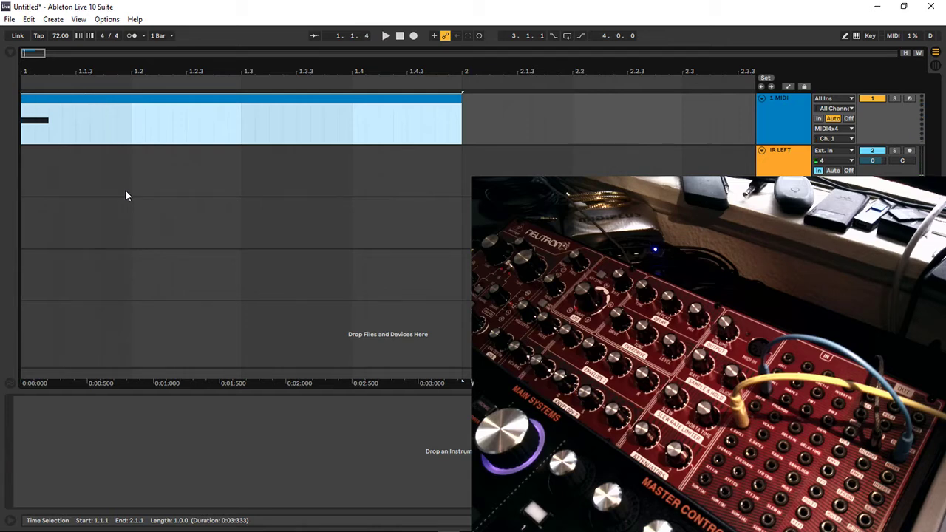
click(384, 35)
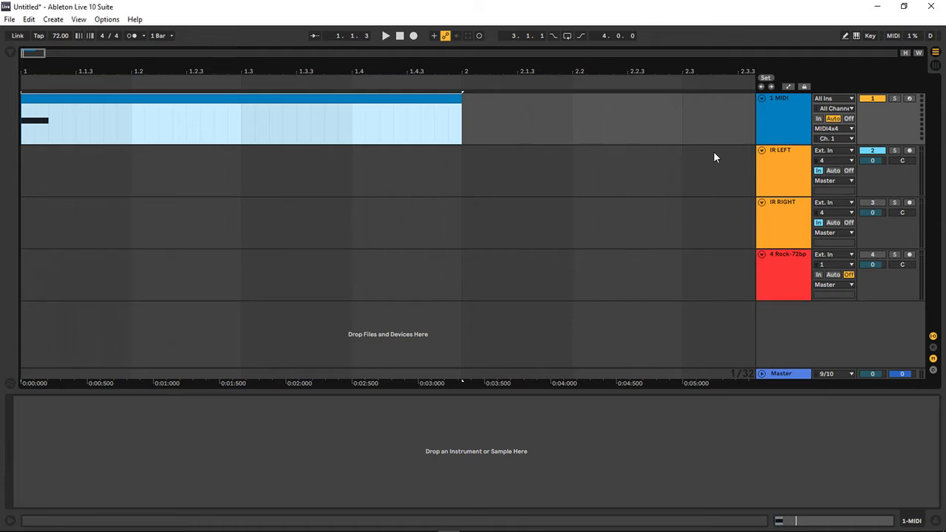
mouse_move(775, 152)
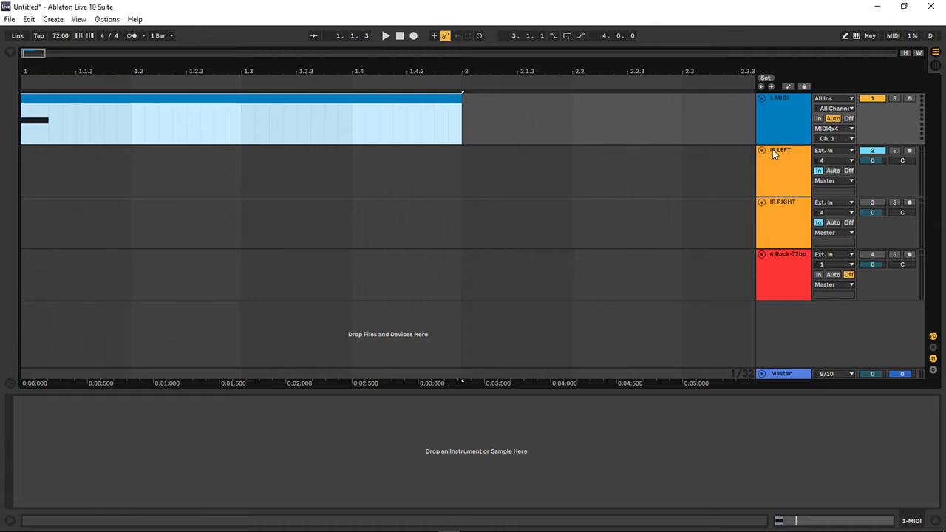
Step: Select the IR LEFT track and arm it for recording
click(782, 170)
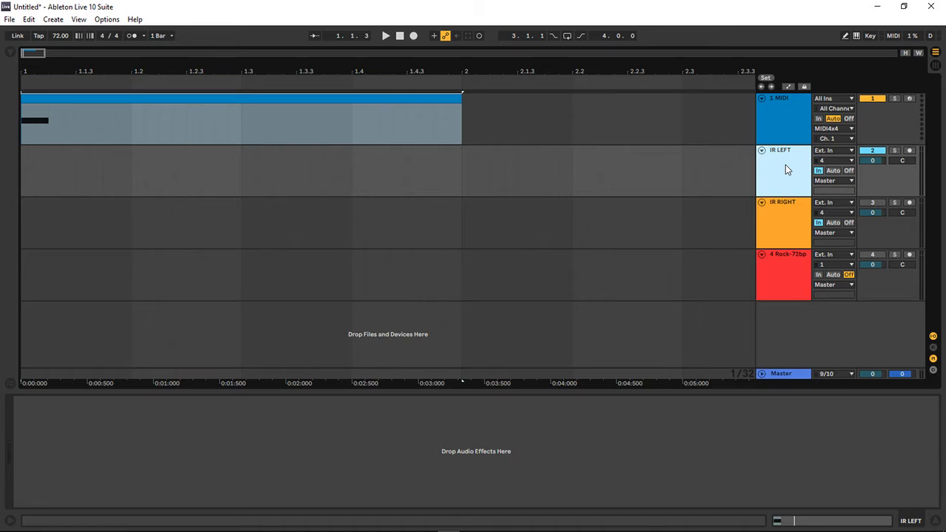
click(384, 35)
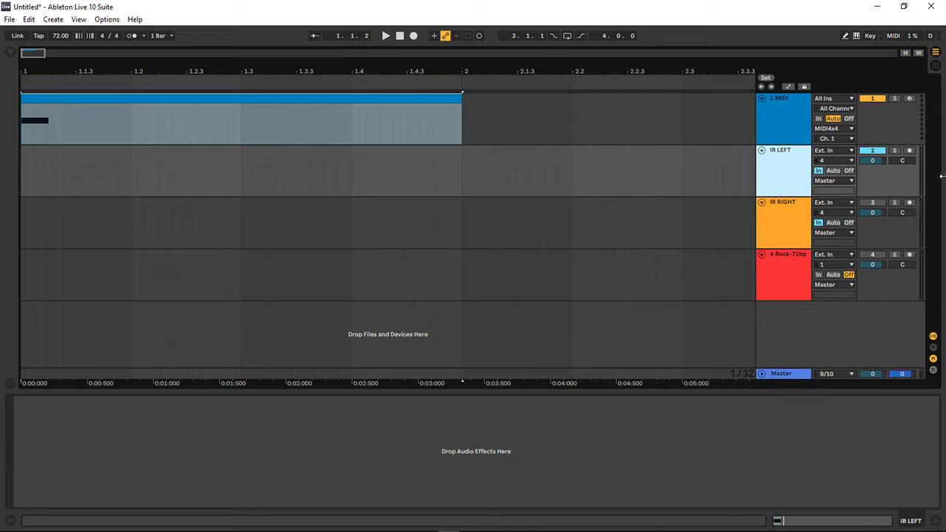
mouse_move(447, 13)
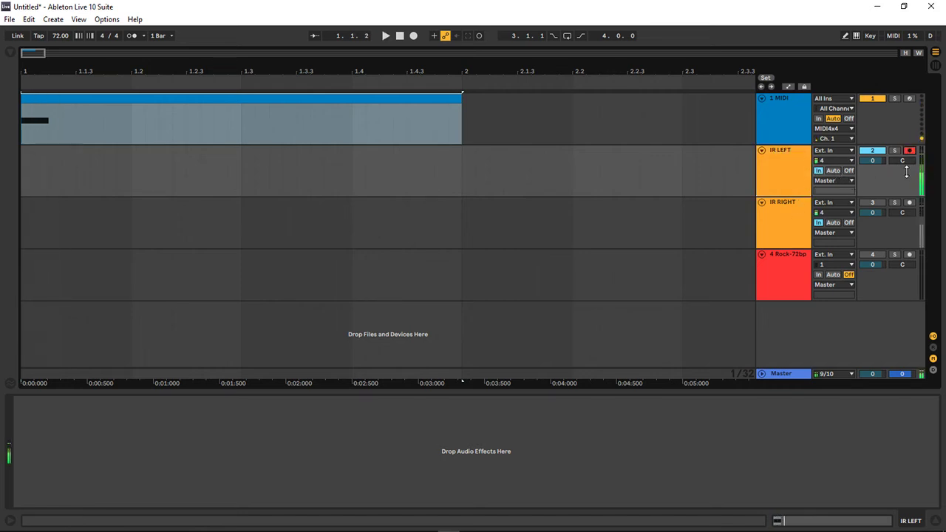
Step: Record the impulse into a new IR LEFT 1 clip, then stop once captured
click(414, 35)
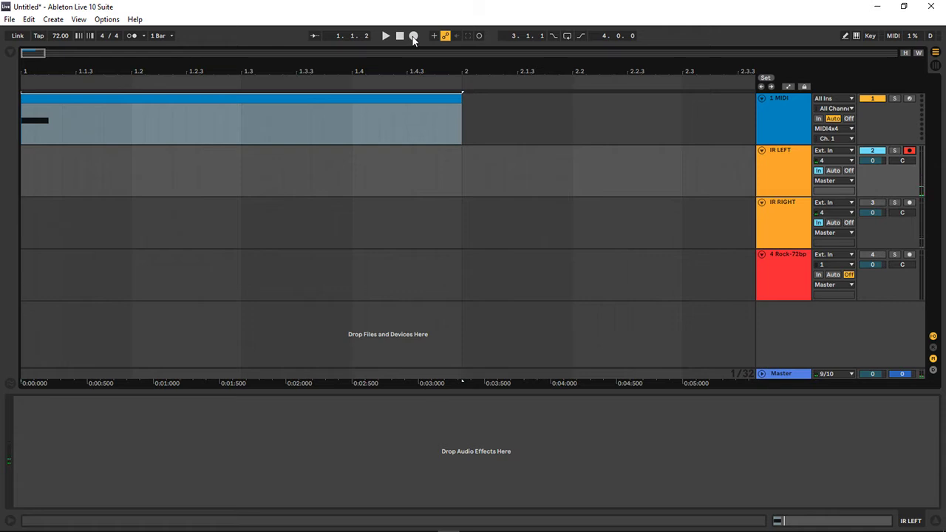
click(414, 35)
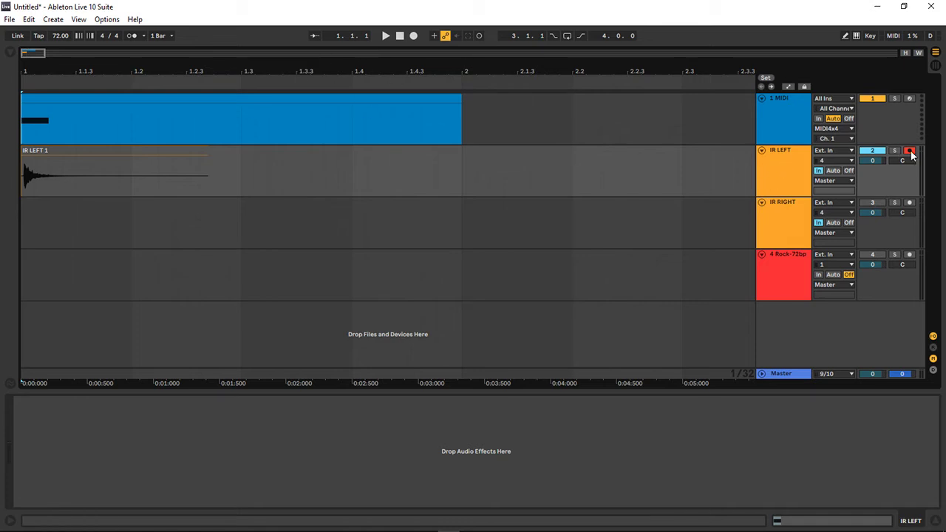
click(910, 151)
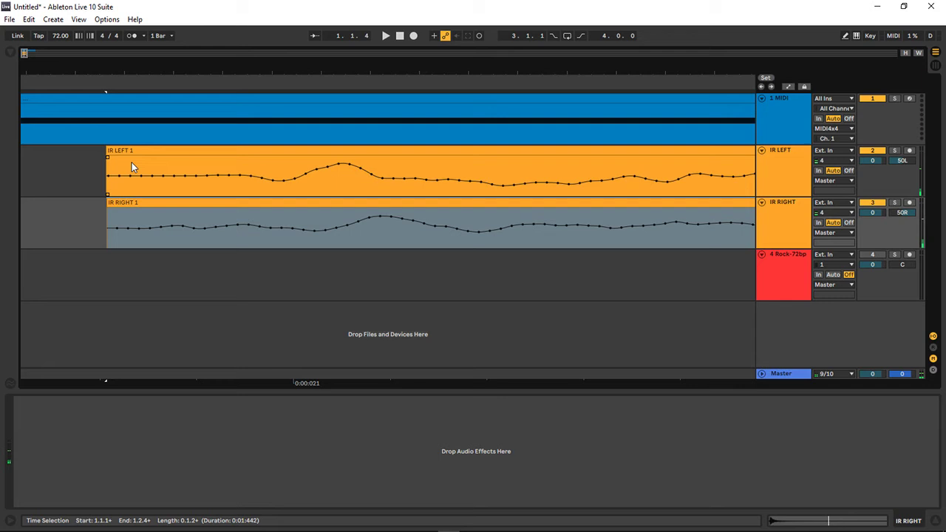
Step: Zoom into the IR LEFT 1 clip and put MConvolutionEZ on the 4-Rock-72bpm track
click(122, 151)
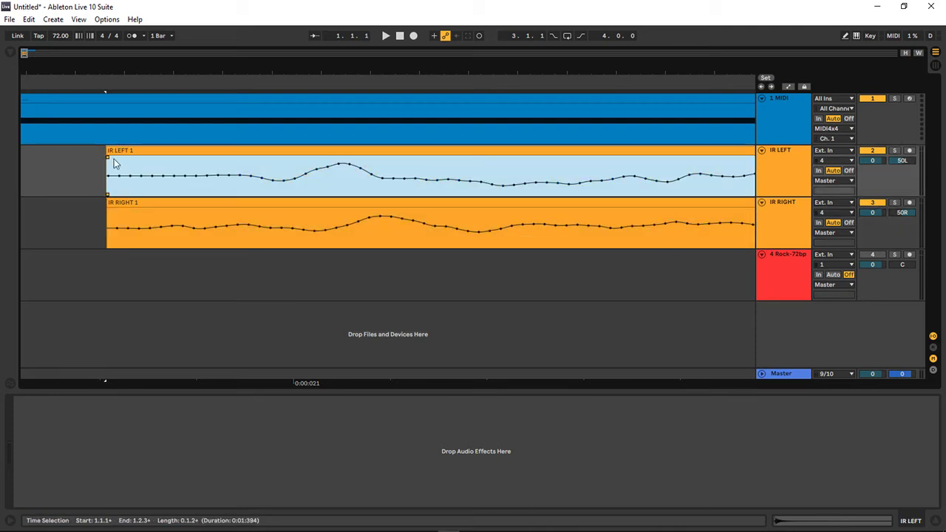
drag(107, 159, 210, 159)
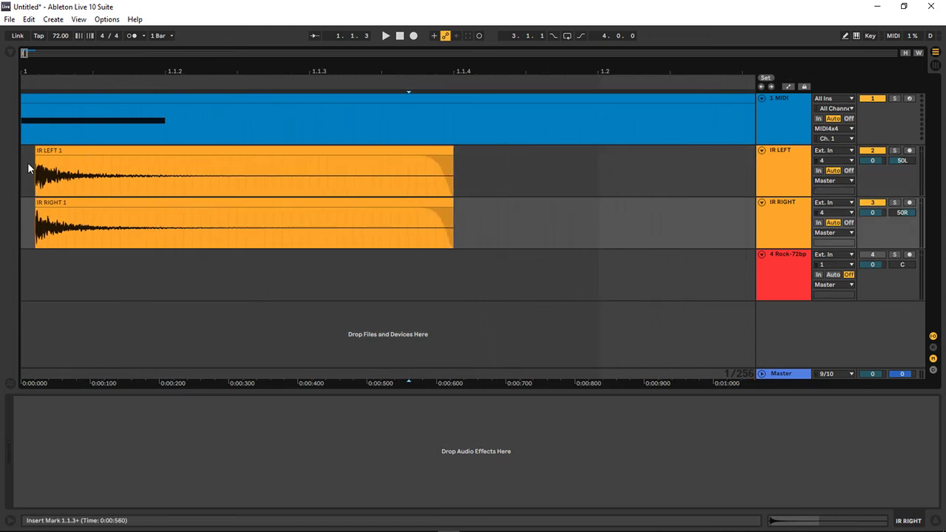
click(385, 36)
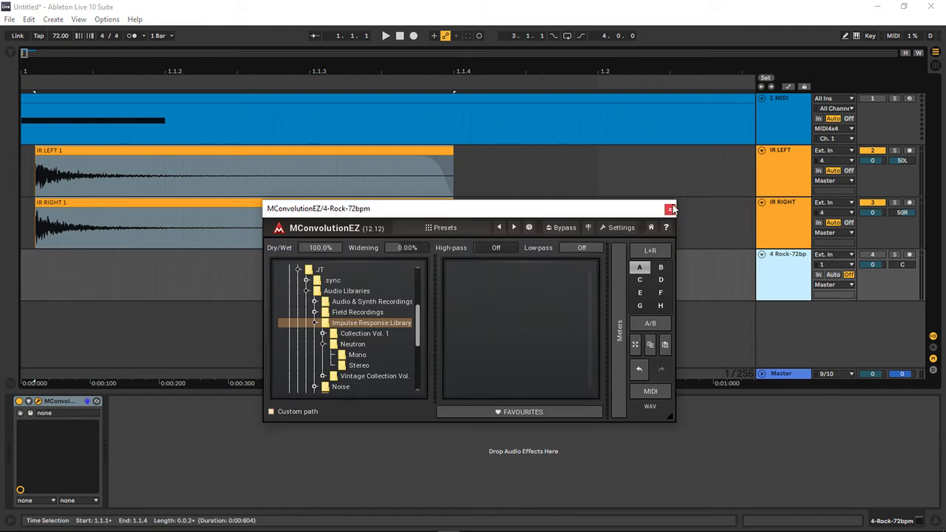
click(671, 208)
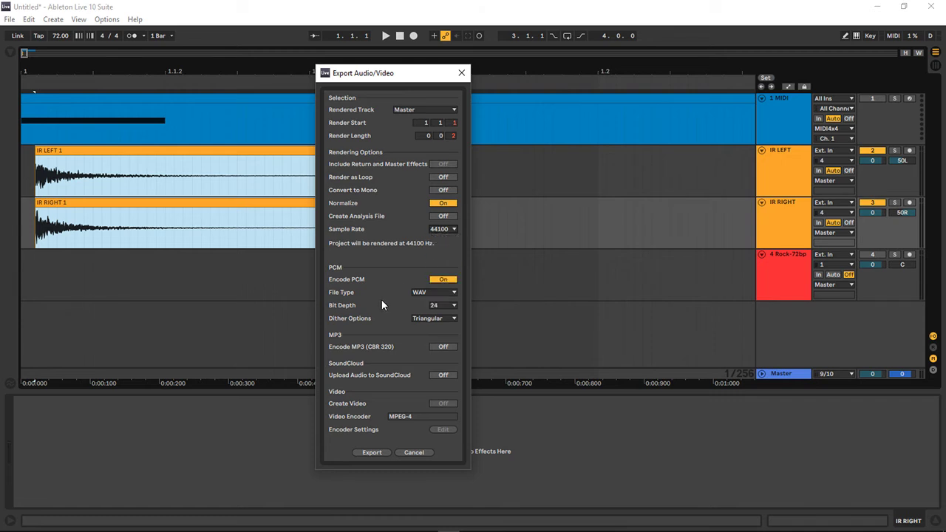
mouse_move(383, 276)
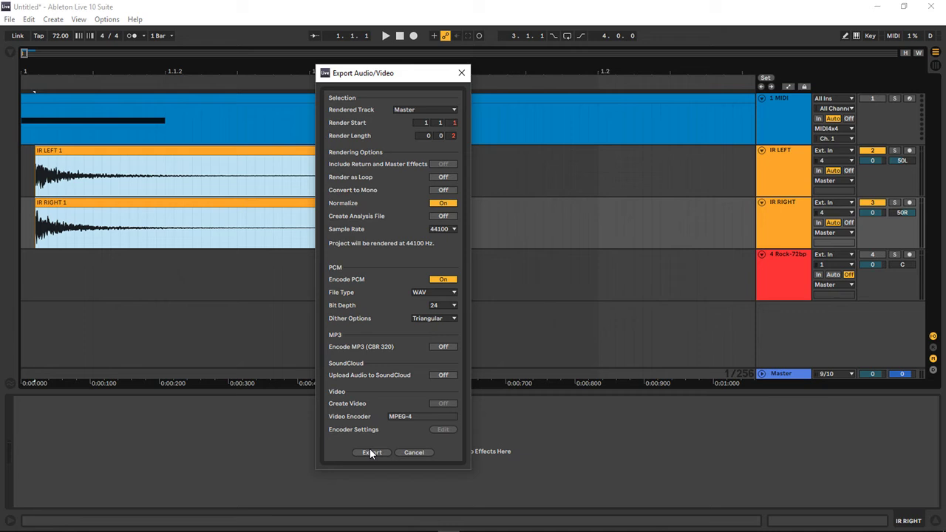
Step: Export the master output as a normalized 24-bit WAV, reaching the save-file window
click(373, 453)
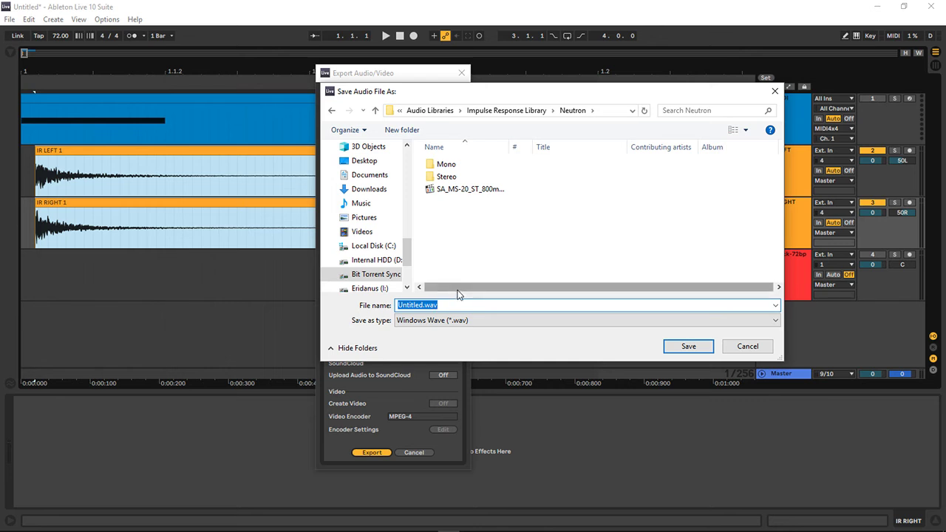
Step: Save the rendered impulse response as EXPORT in the Neutron library folder
text(EXPORT)
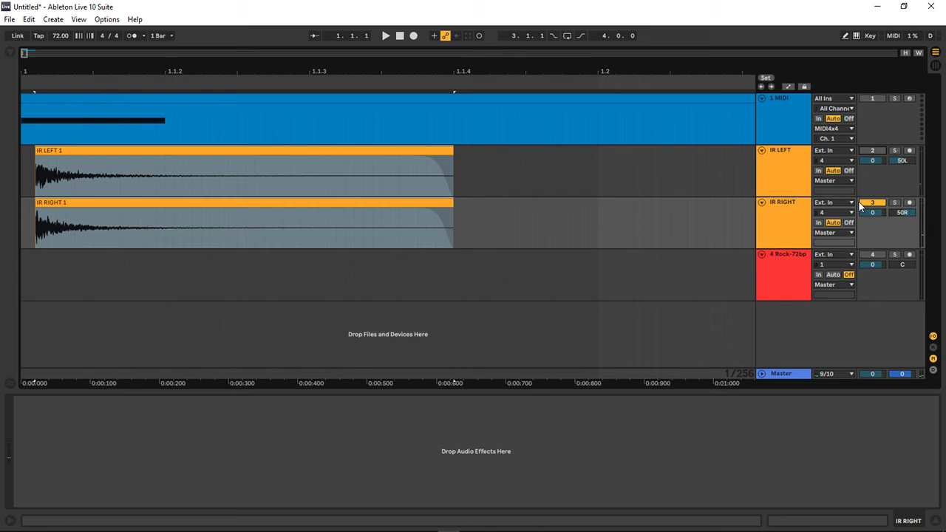
Step: Switch to Session View and bring up MConvolutionEZ's editor on 4-Rock-72bpm
click(783, 255)
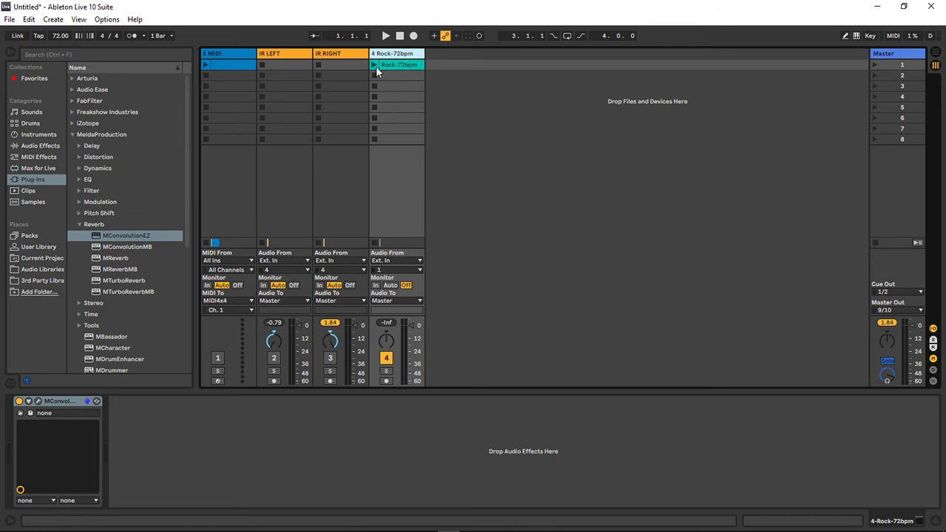
click(375, 65)
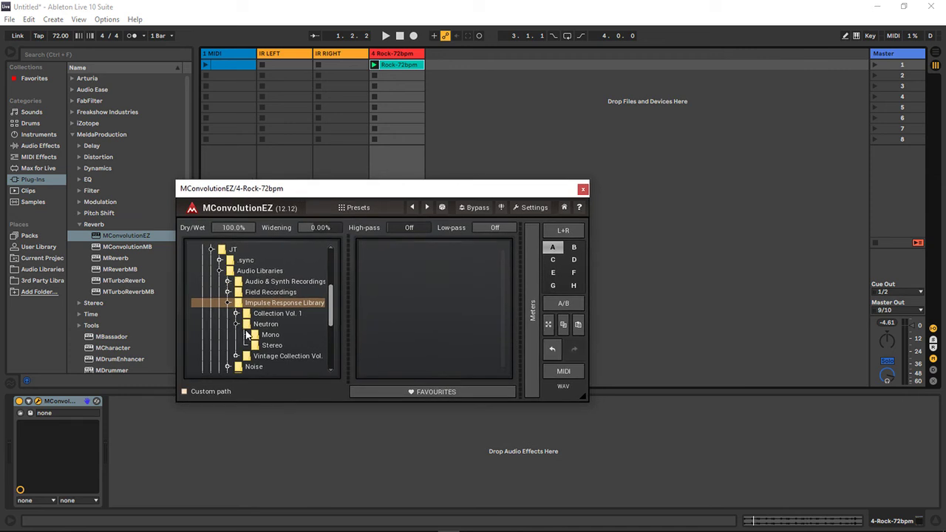
Step: Show the Neutron folder's impulse responses to load EXPORT_SMALL.wav into the reverb
click(266, 323)
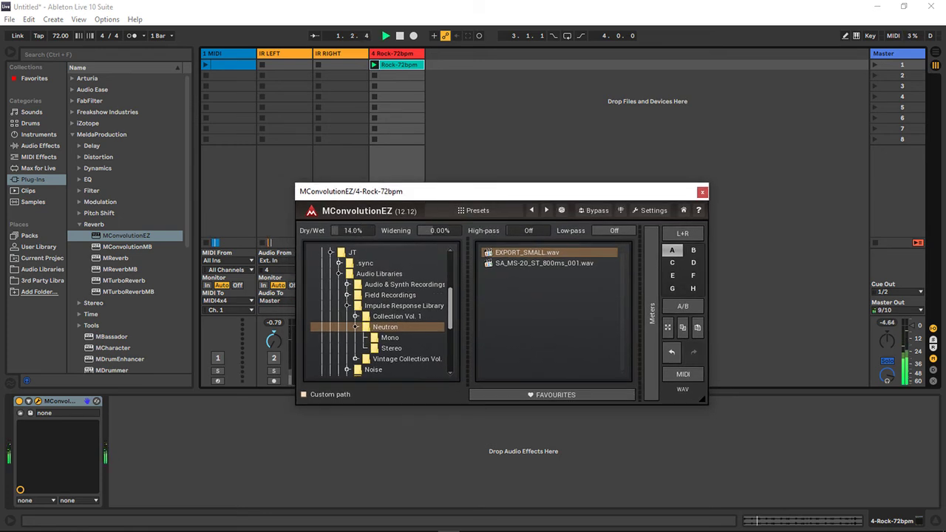
Step: Raise Dry/Wet through 83% and full back to about 96%, moving the window right
drag(352, 231, 352, 221)
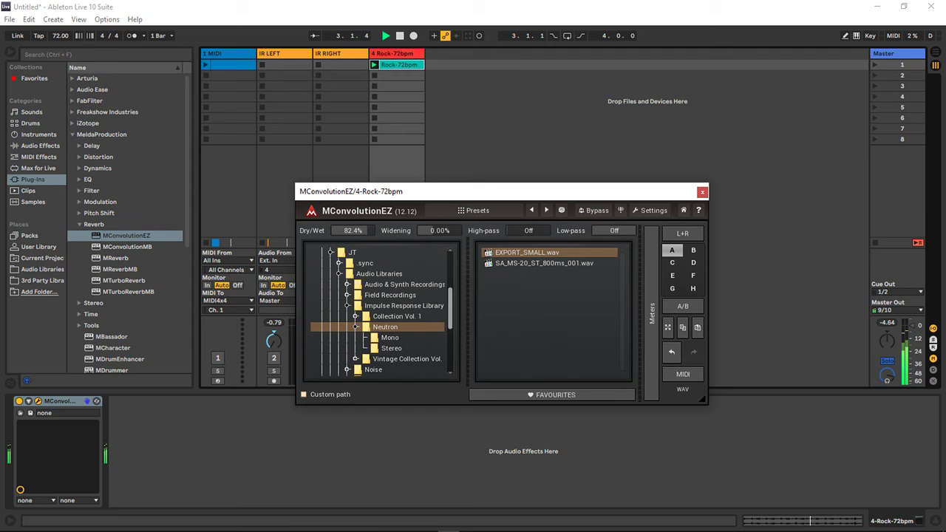
drag(352, 230, 352, 222)
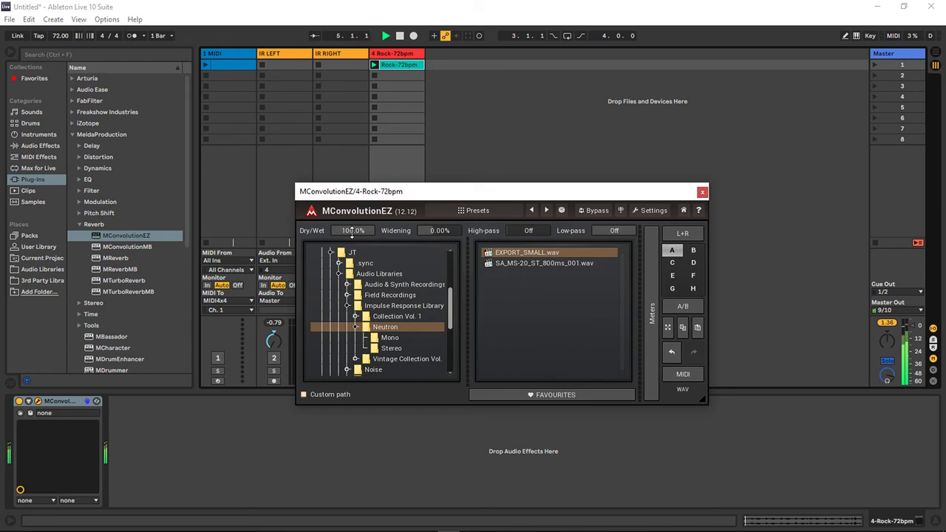
drag(352, 231, 352, 244)
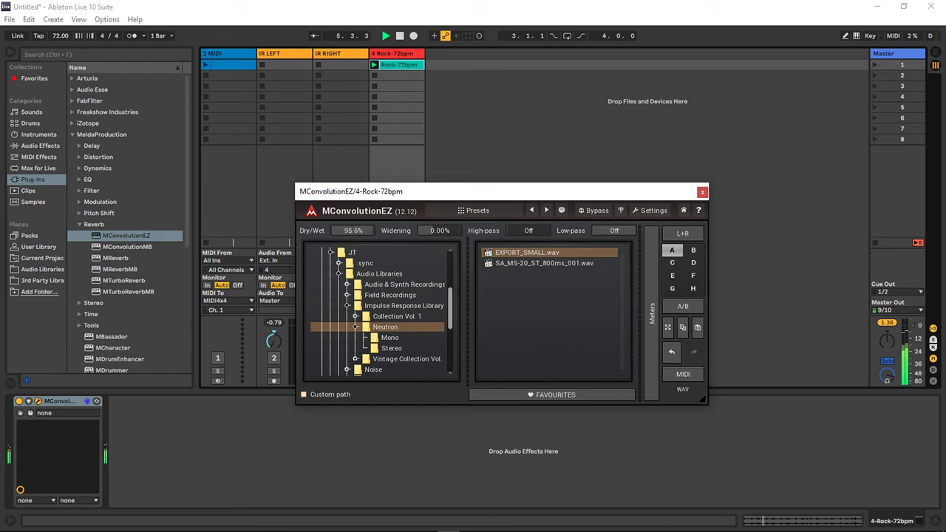
drag(352, 192, 310, 200)
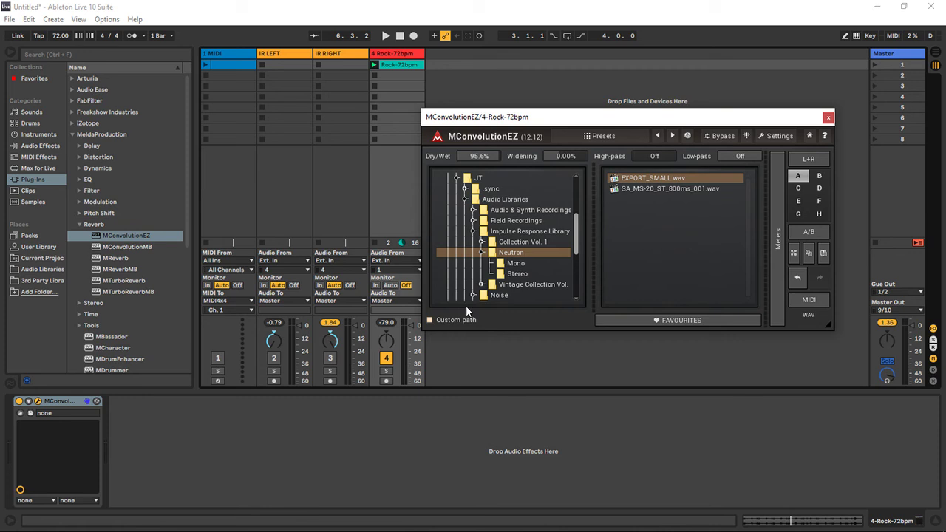
mouse_move(876, 370)
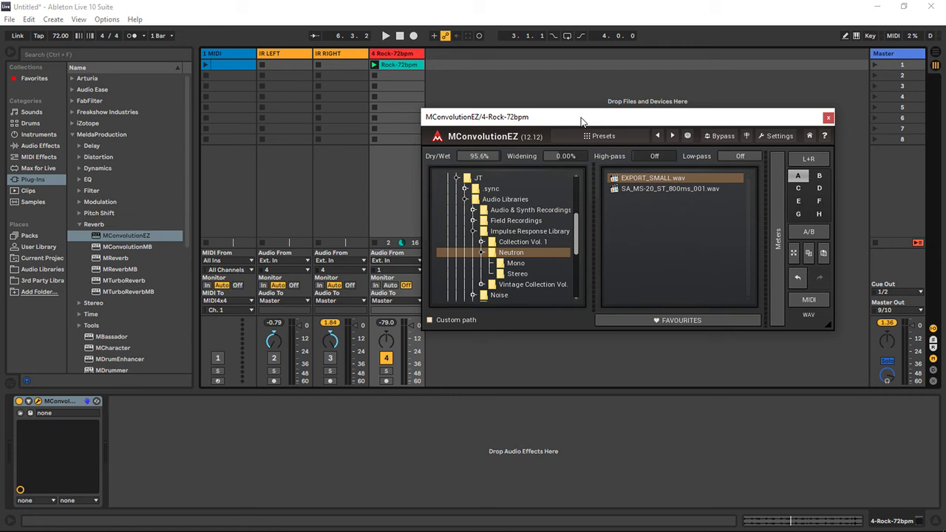
Step: Compare fully dry and ~92% wet, settle Dry/Wet at about 31%, and close the editor
click(384, 36)
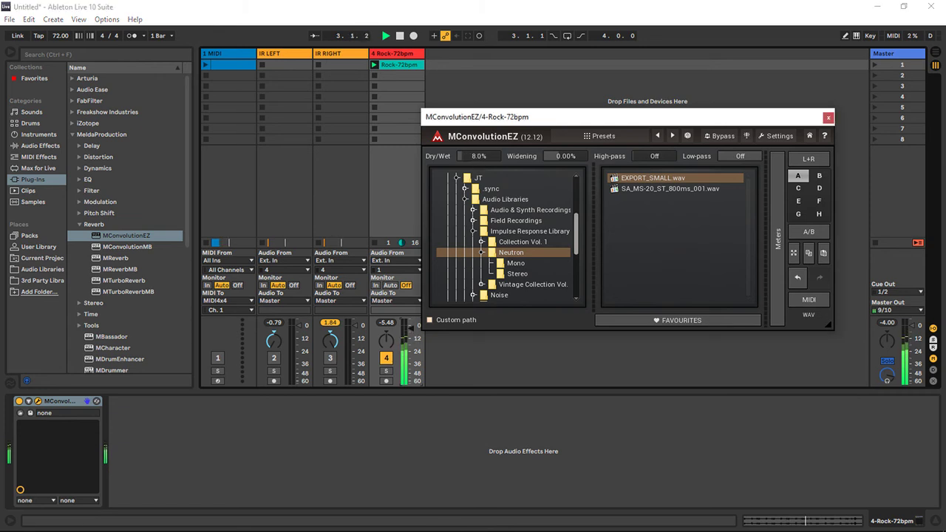
drag(479, 156, 479, 133)
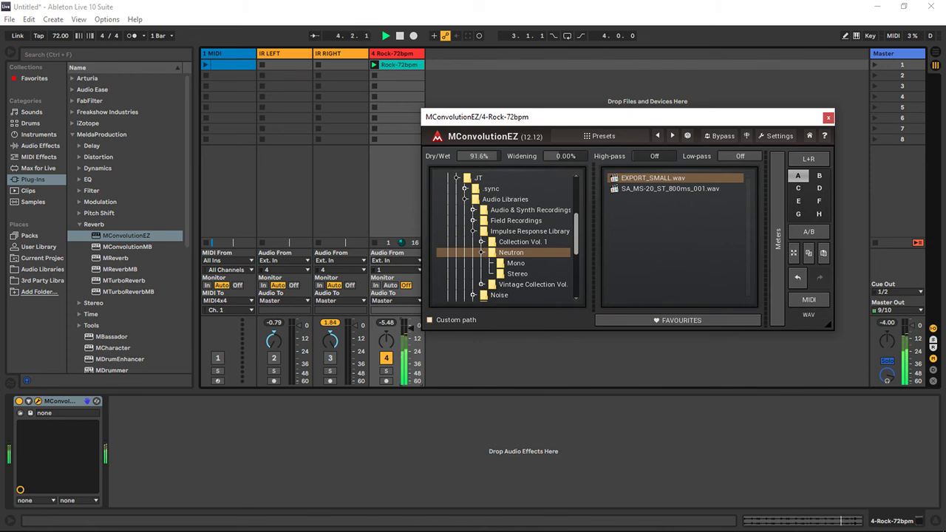
drag(479, 155, 479, 177)
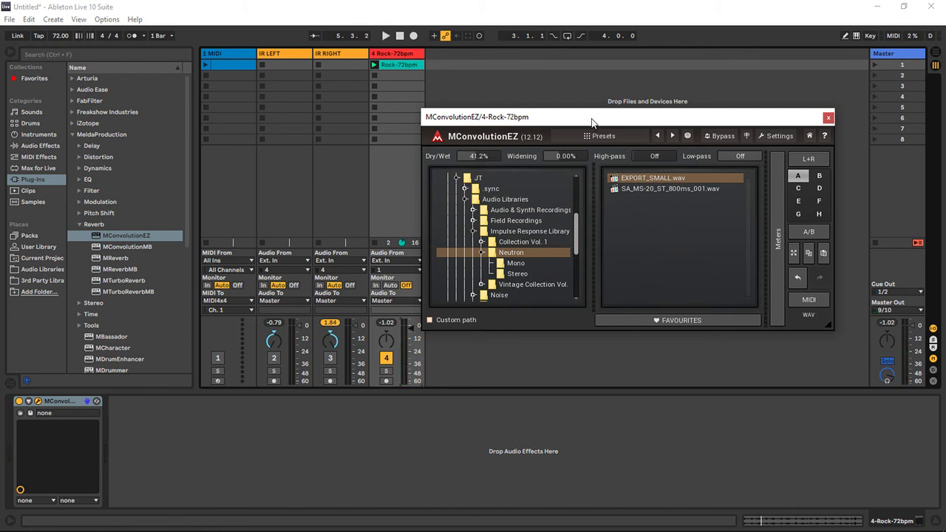
drag(591, 116, 624, 104)
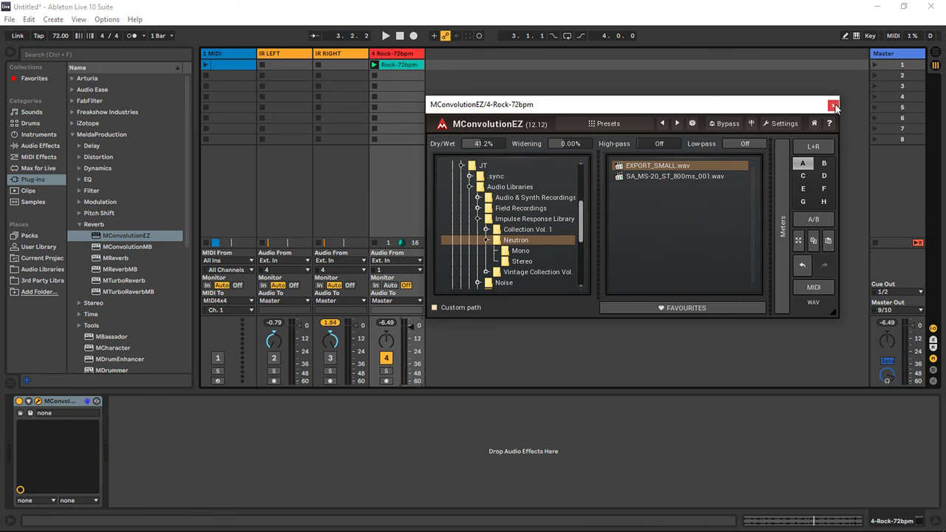
click(834, 104)
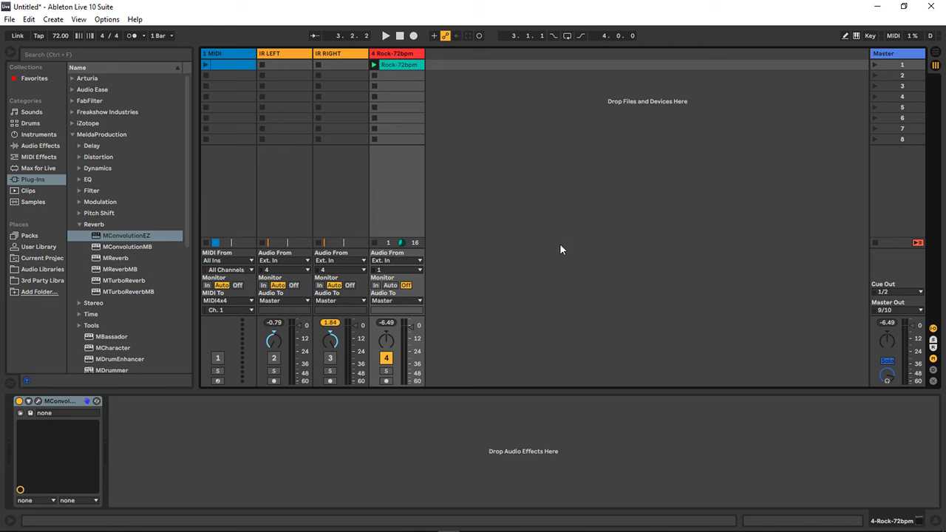
mouse_move(558, 257)
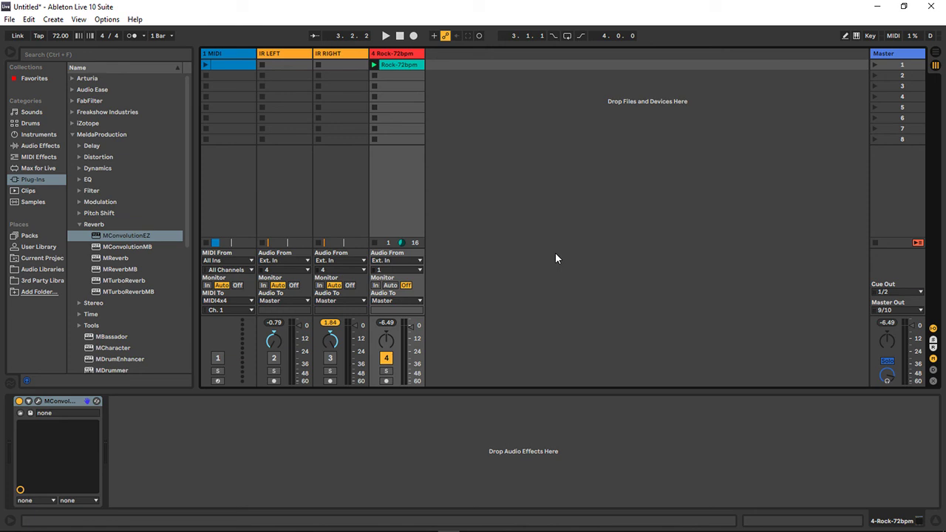
mouse_move(540, 260)
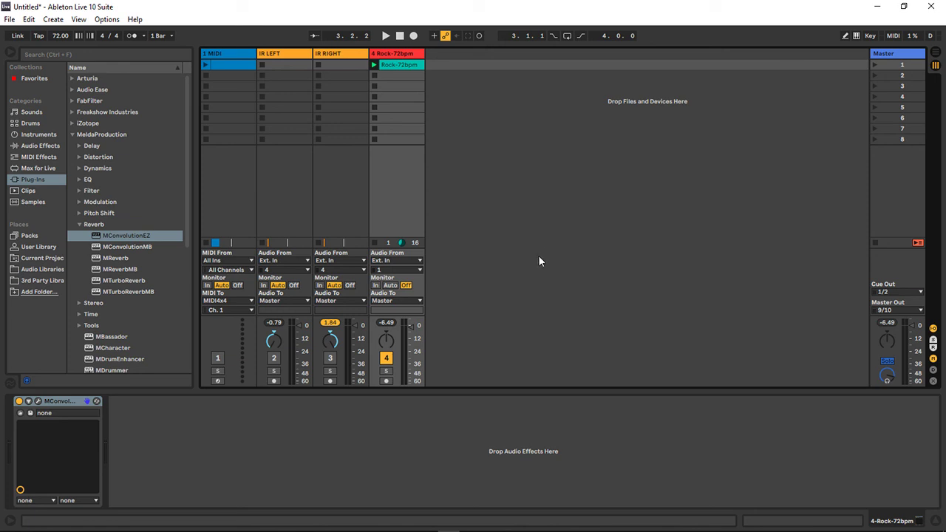